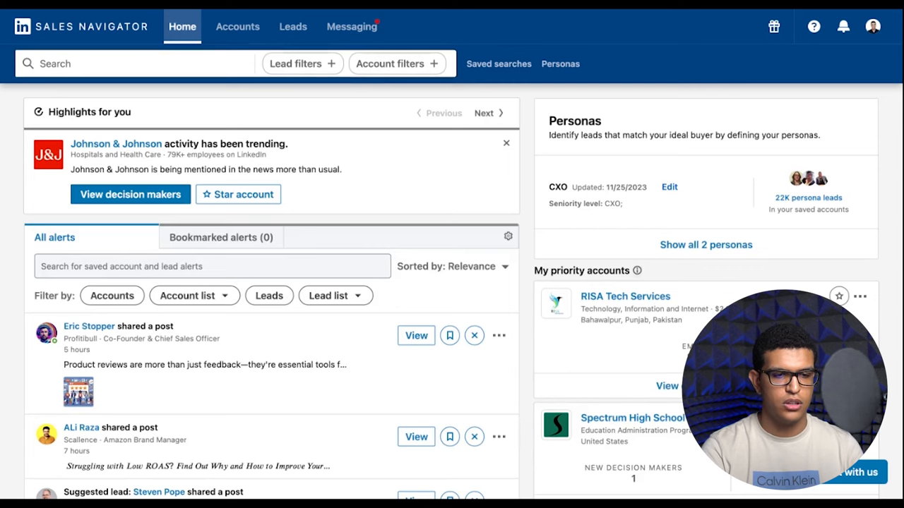
Search leads for 'amazon' and include Pakistan and India in the Geography filter
{"action": "type", "text": "amazon"}
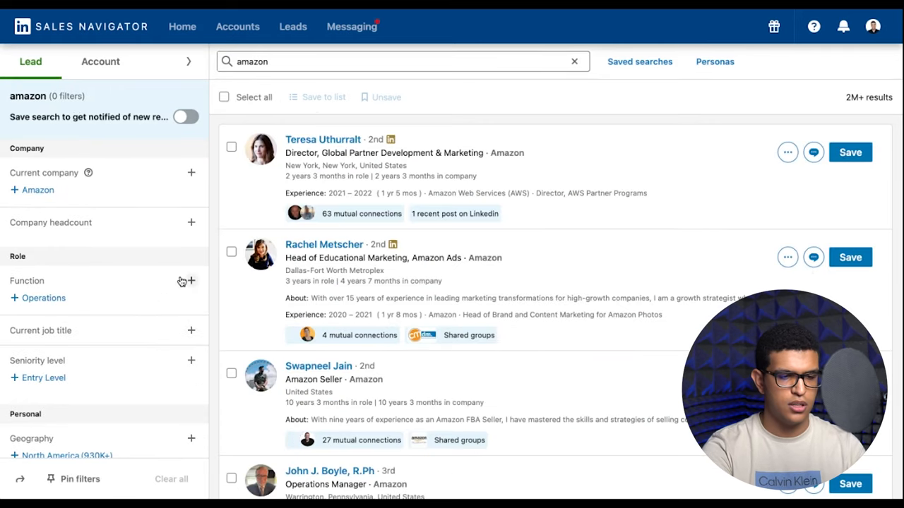
{"action": "scroll", "scroll_direction": "down", "scroll_amount": 3}
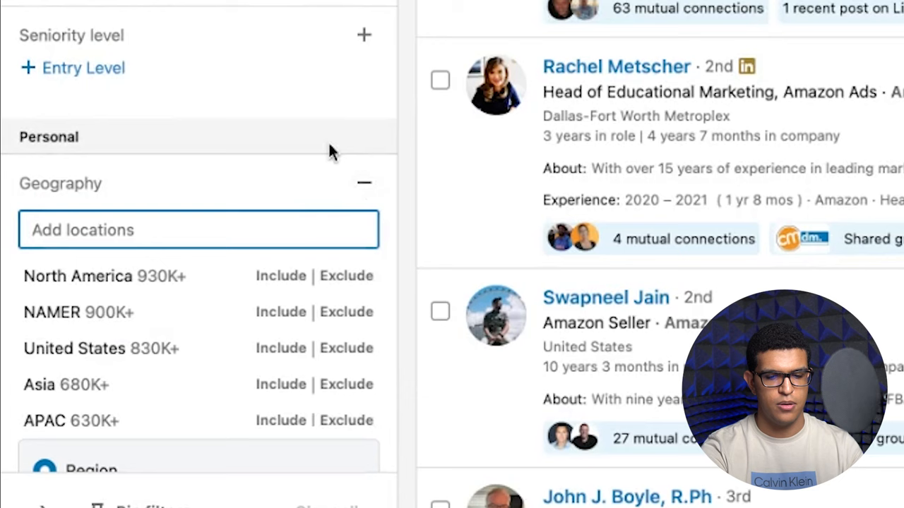
{"action": "type", "text": "pakis"}
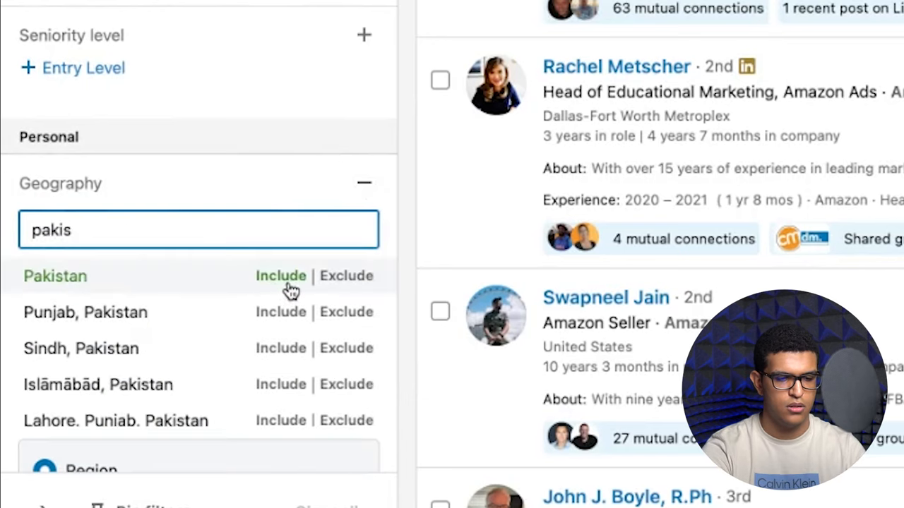
{"action": "left_click", "coordinate": [280, 275]}
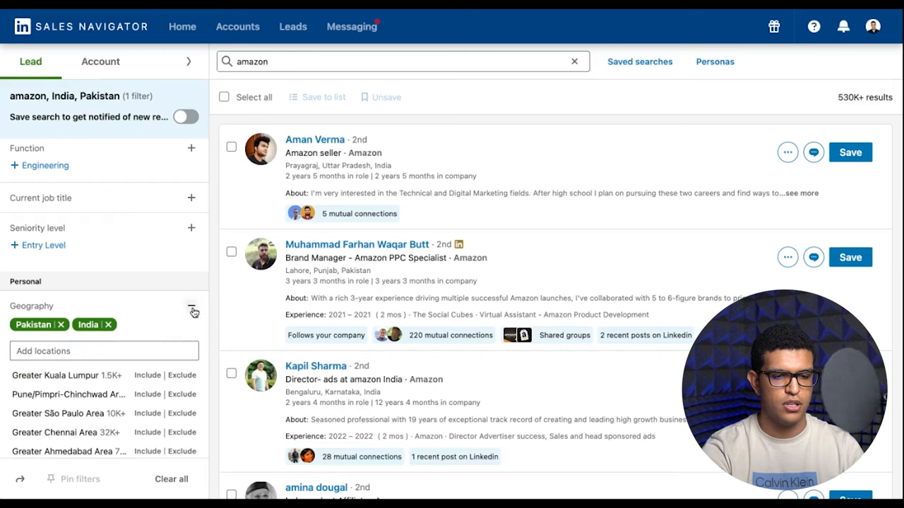
Collapse the Geography filter and scroll through the 530K+ Amazon leads
{"action": "left_click", "coordinate": [191, 306]}
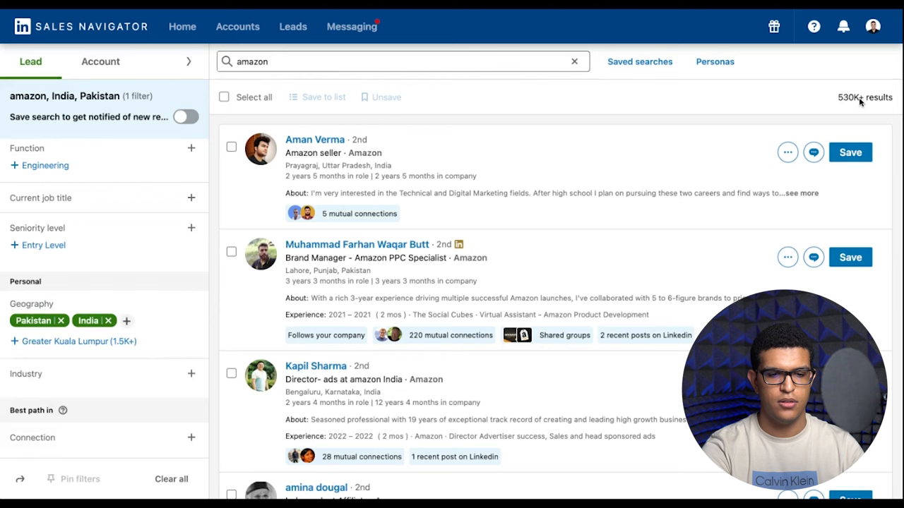
{"action": "scroll", "scroll_direction": "down", "scroll_amount": 3}
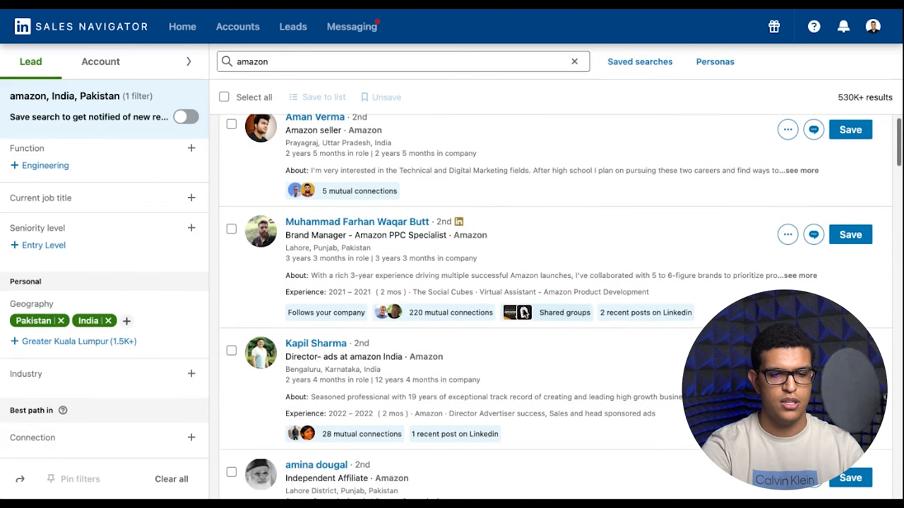
{"action": "scroll", "scroll_direction": "down", "scroll_amount": 3}
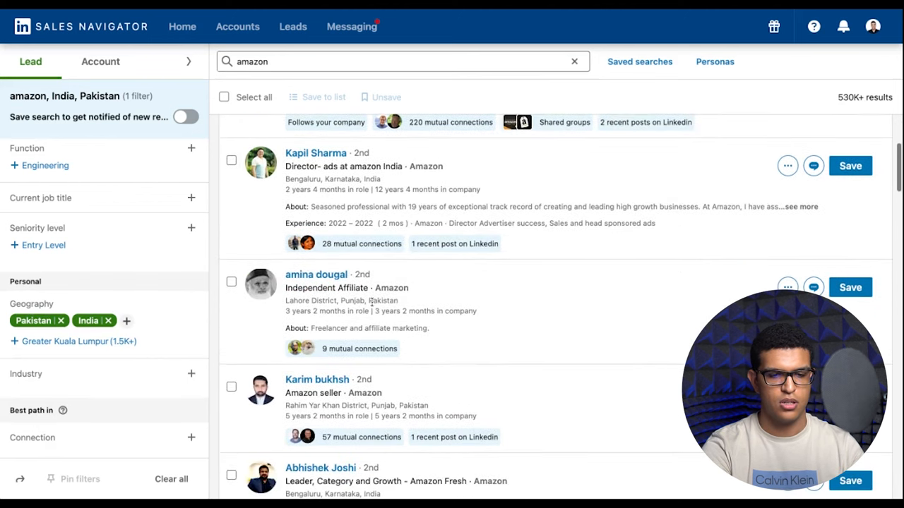
{"action": "scroll", "scroll_direction": "up", "scroll_amount": 3}
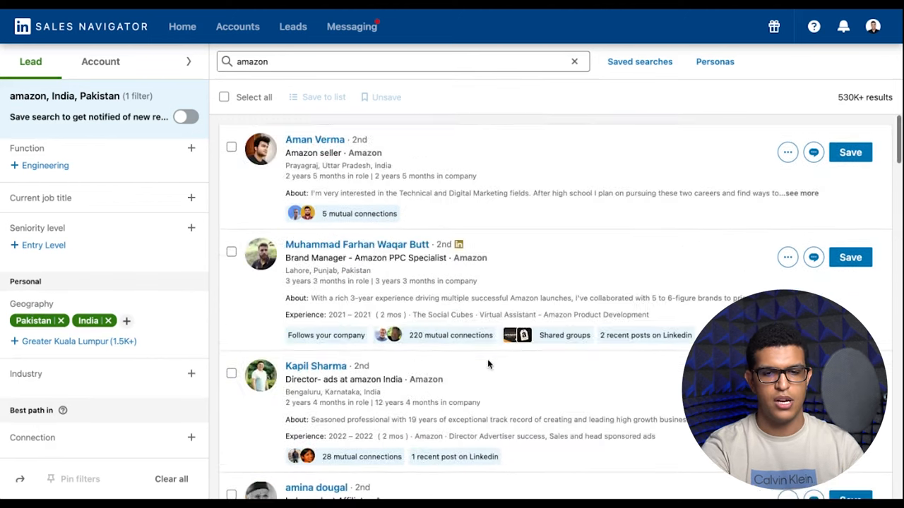
{"action": "scroll", "scroll_direction": "down", "scroll_amount": 3}
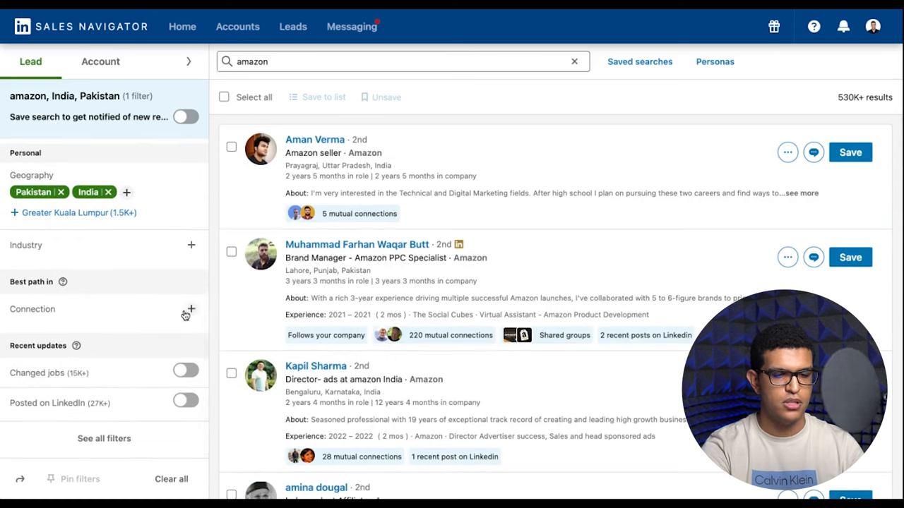
{"action": "left_click", "coordinate": [190, 309]}
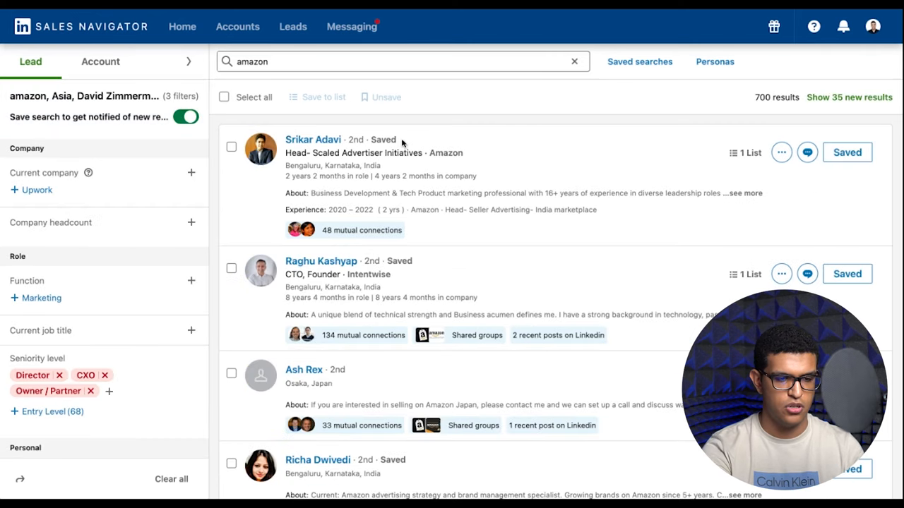
{"action": "mouse_move", "coordinate": [141, 217]}
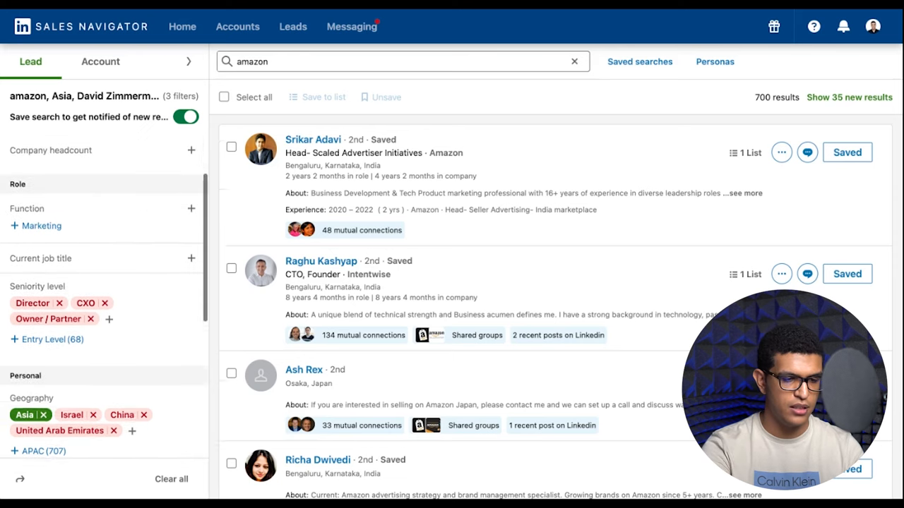
{"action": "scroll", "scroll_direction": "down", "scroll_amount": 3}
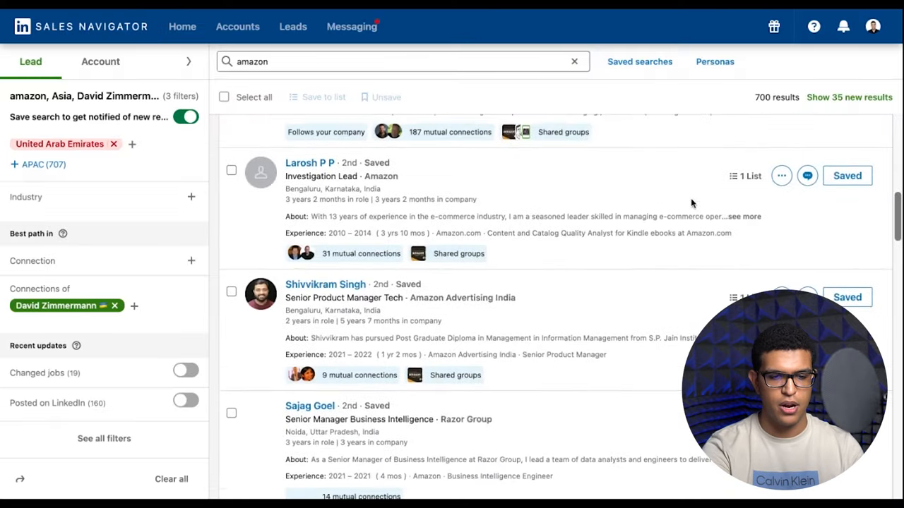
{"action": "scroll", "scroll_direction": "down", "scroll_amount": 3}
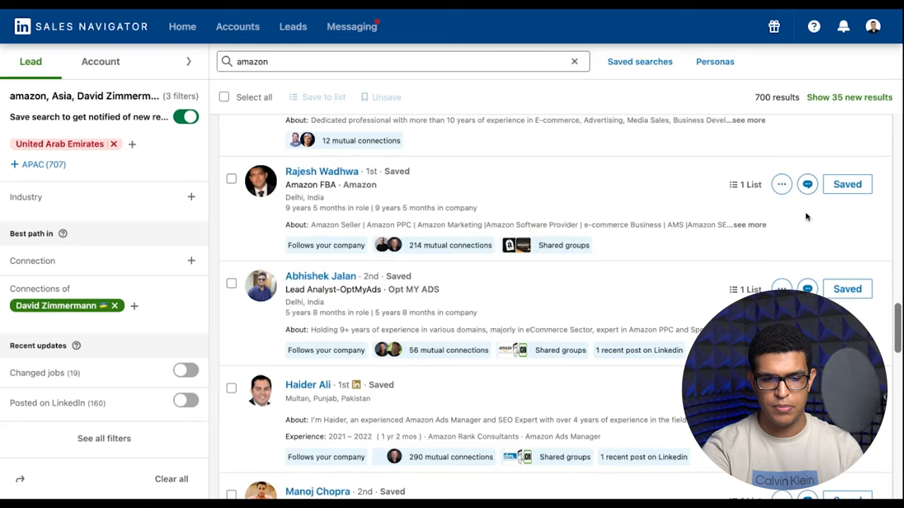
{"action": "scroll", "scroll_direction": "down", "scroll_amount": 3}
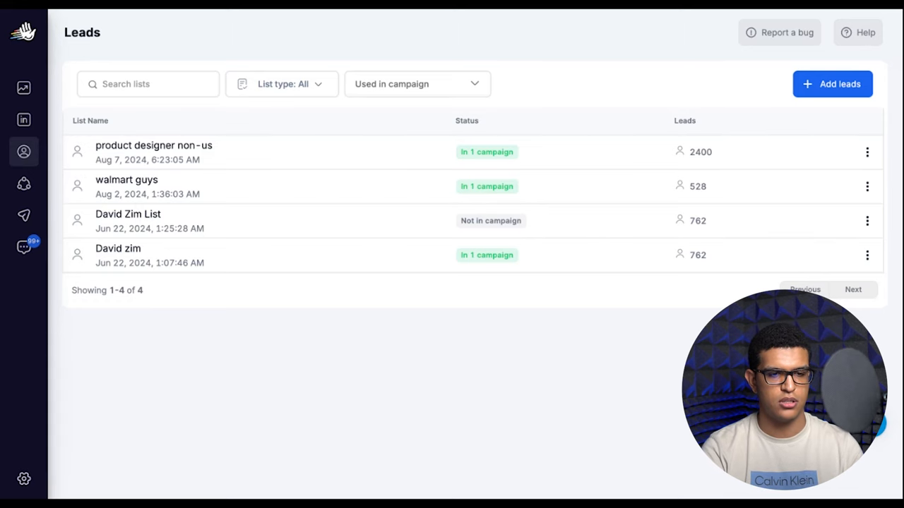
{"action": "mouse_move", "coordinate": [389, 285]}
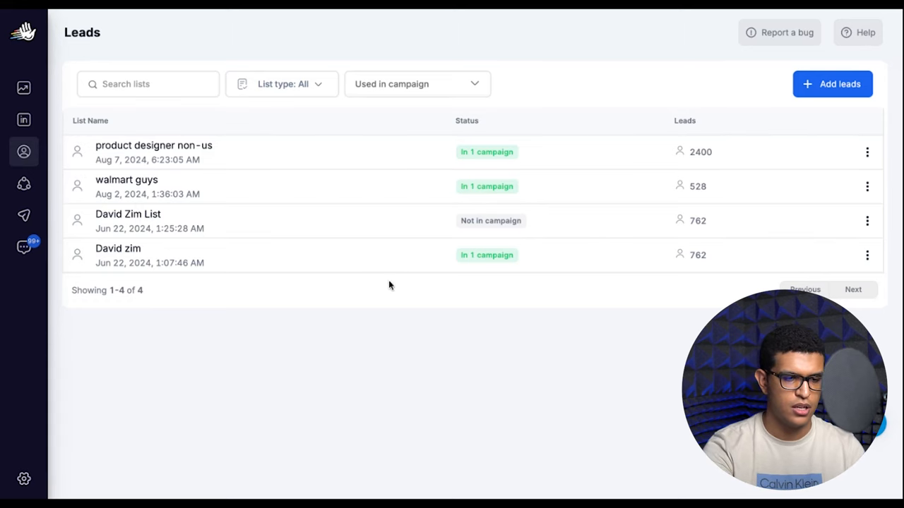
{"action": "mouse_move", "coordinate": [385, 281]}
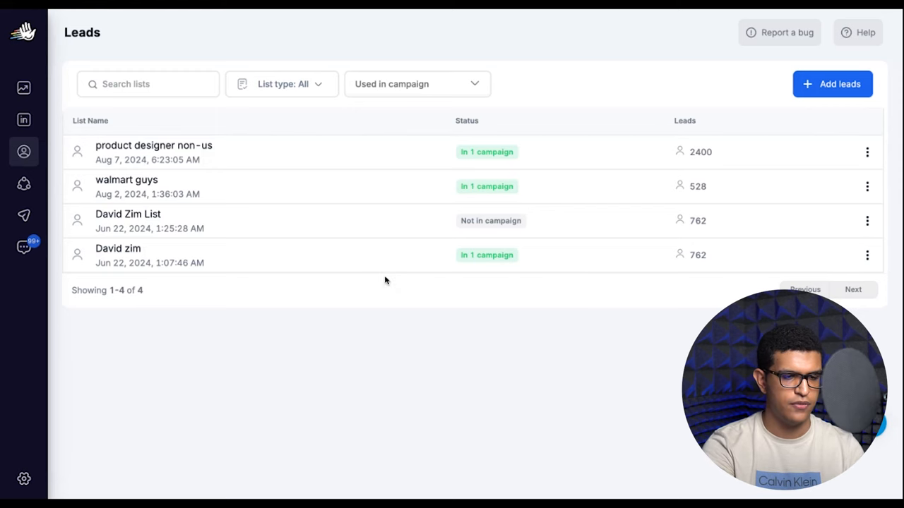
{"action": "mouse_move", "coordinate": [274, 257]}
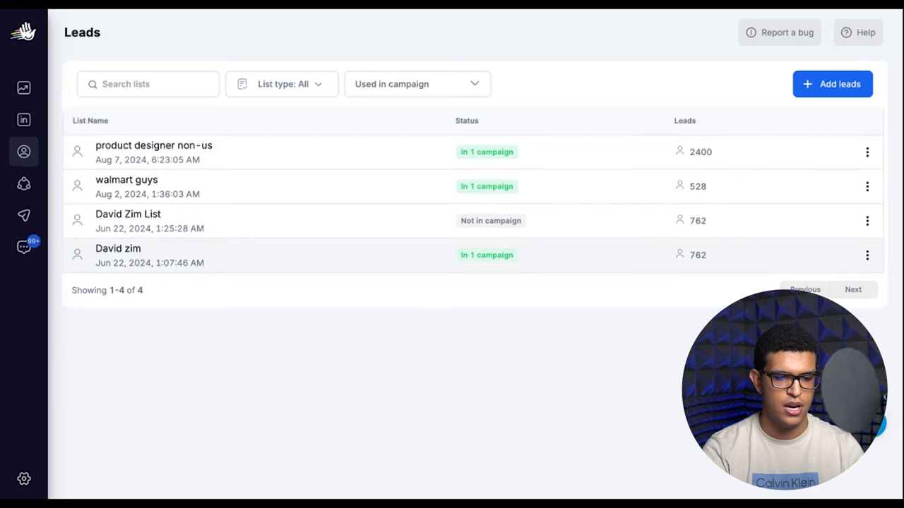
{"action": "left_click", "coordinate": [118, 248]}
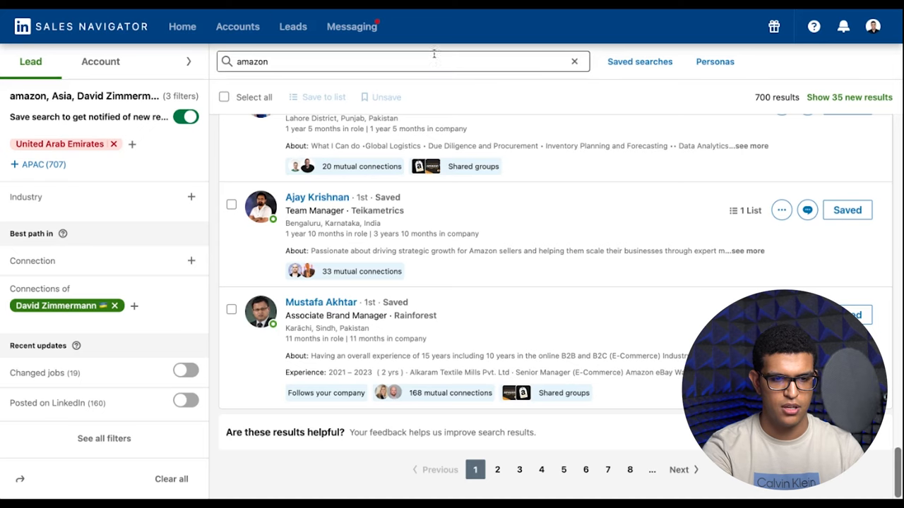
{"action": "mouse_move", "coordinate": [631, 106]}
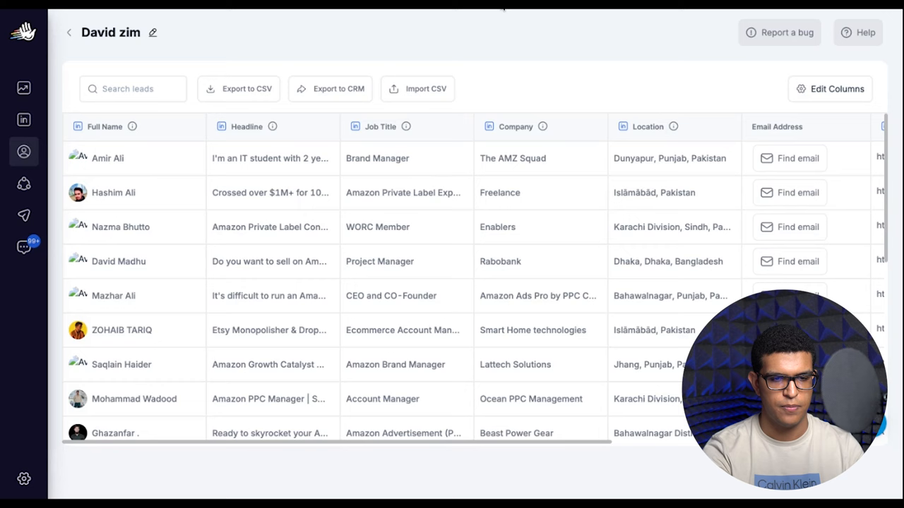
{"action": "scroll", "scroll_direction": "down", "scroll_amount": 3}
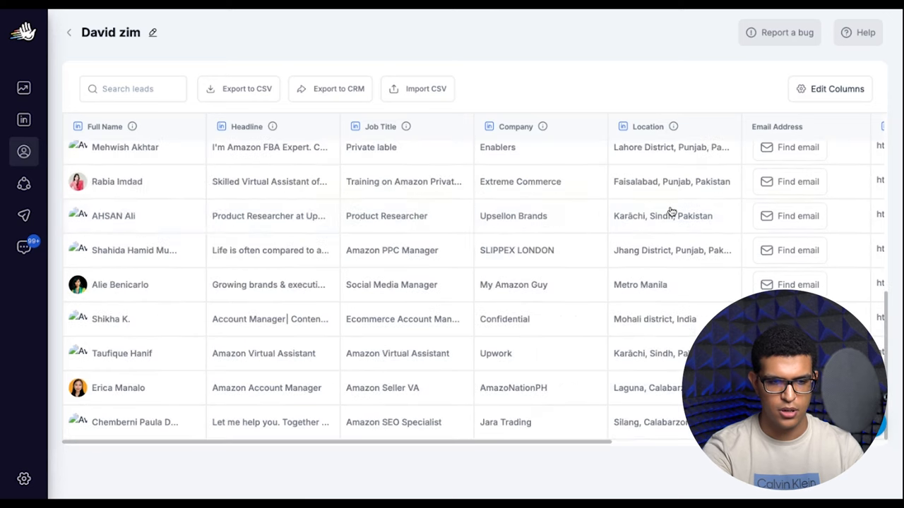
{"action": "mouse_move", "coordinate": [24, 87]}
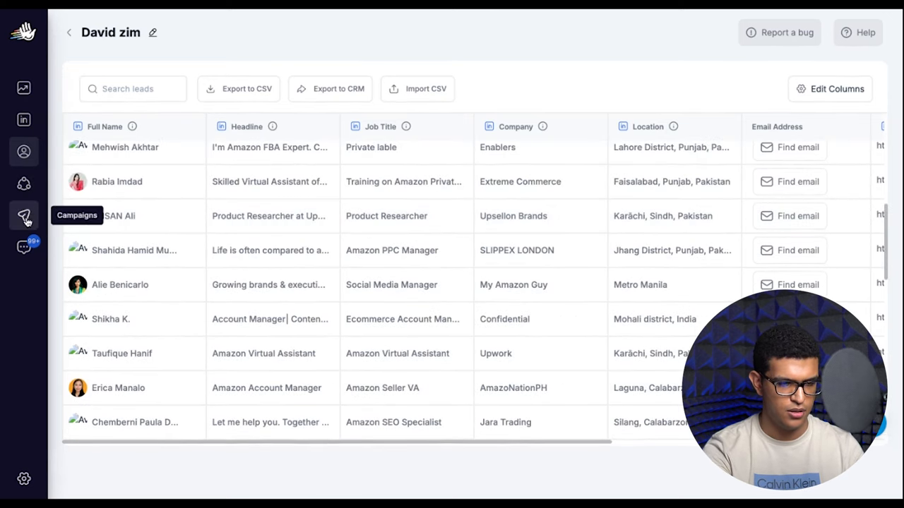
{"action": "left_click", "coordinate": [24, 216]}
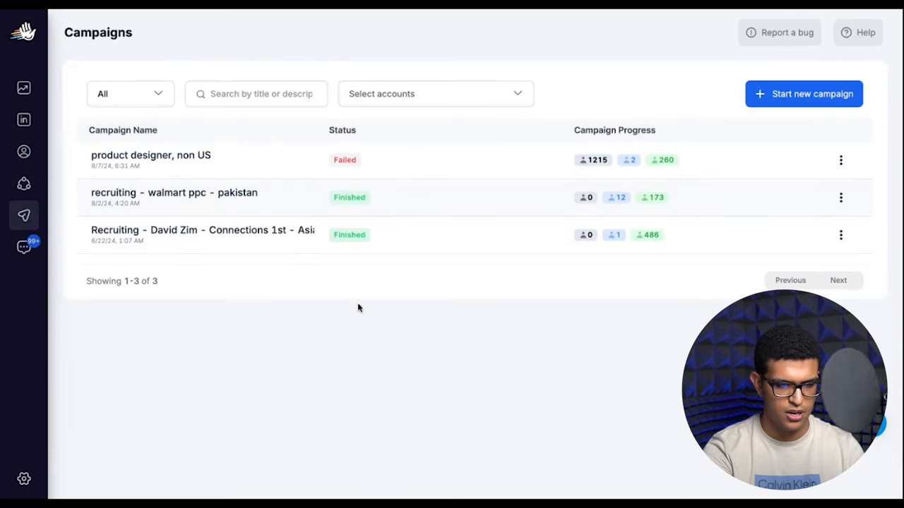
{"action": "left_click", "coordinate": [203, 235]}
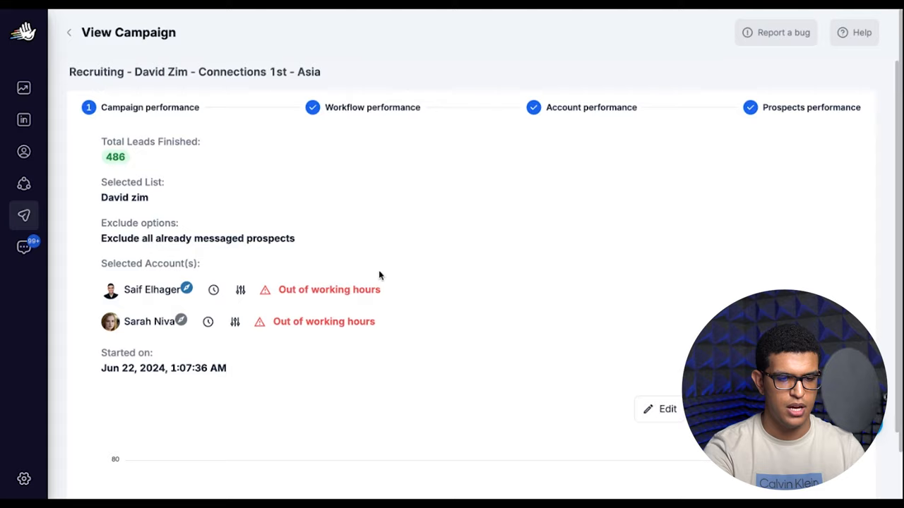
{"action": "scroll", "scroll_direction": "down", "scroll_amount": 3}
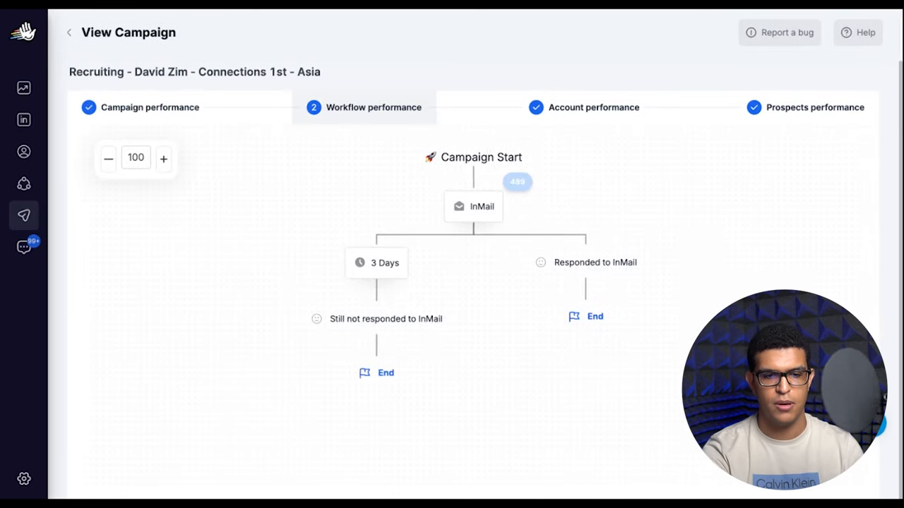
{"action": "left_click", "coordinate": [473, 206]}
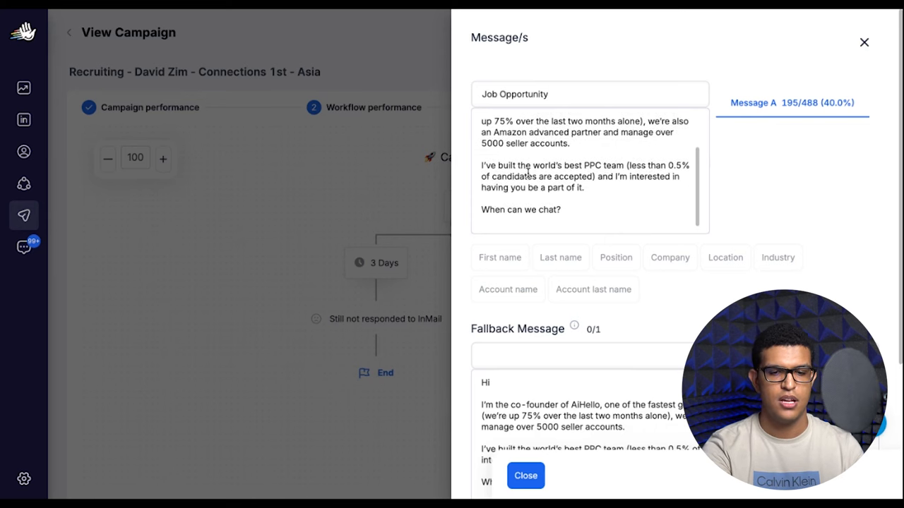
{"action": "left_click_drag", "start_coordinate": [481, 165], "coordinate": [584, 188]}
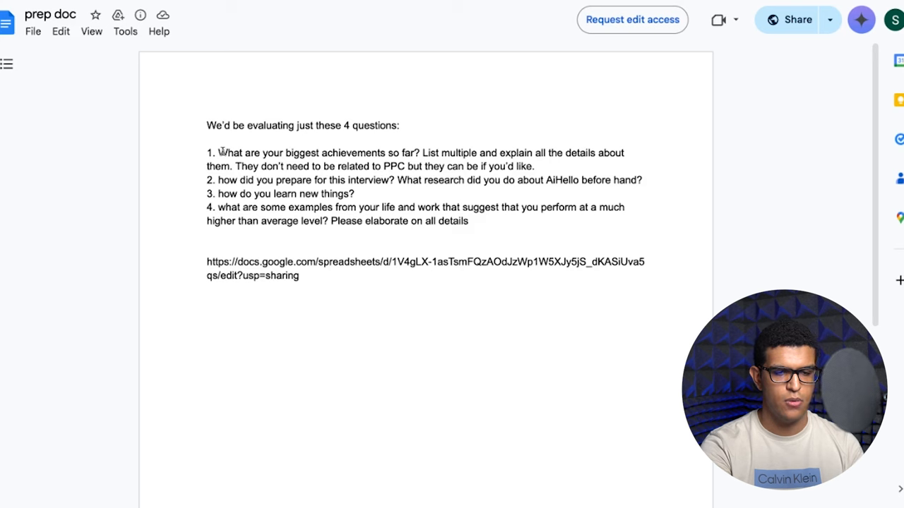
Highlight text in the prep doc while reading the four interview questions
{"action": "left_click_drag", "start_coordinate": [217, 153], "coordinate": [535, 166]}
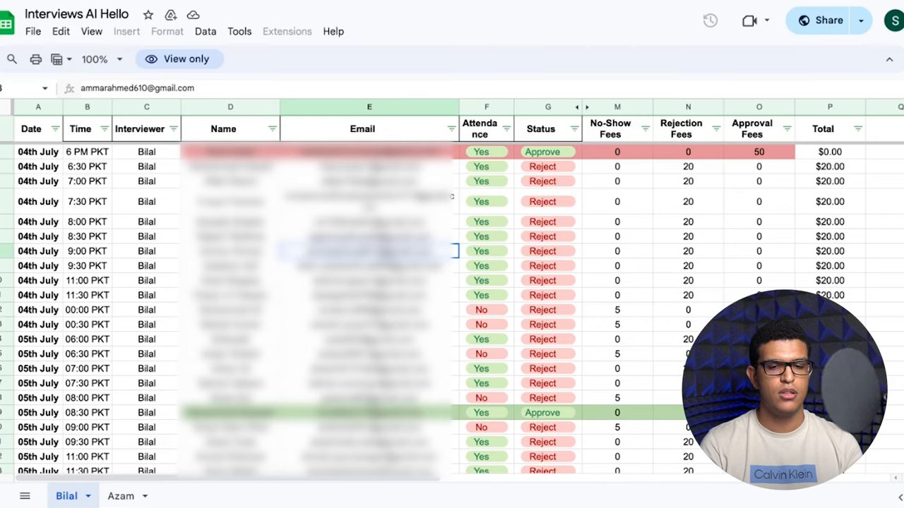
{"action": "scroll", "scroll_direction": "down", "scroll_amount": 3}
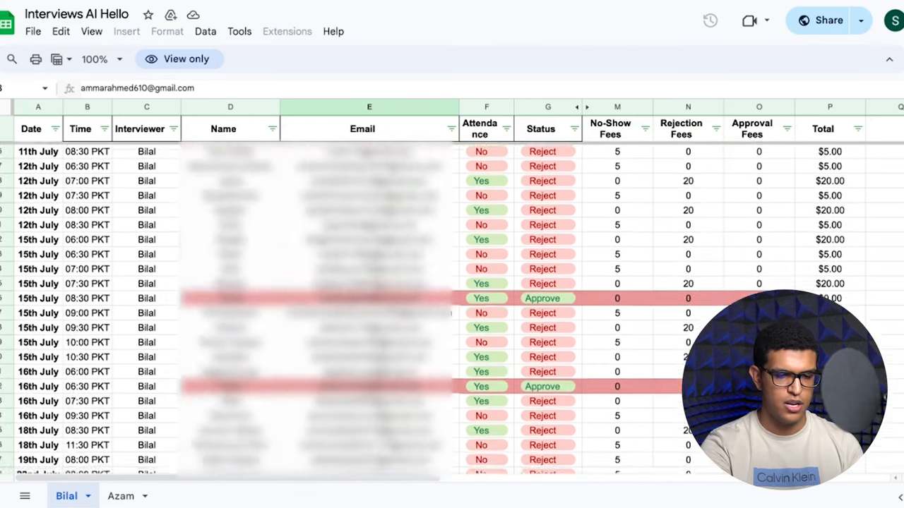
{"action": "scroll", "scroll_direction": "down", "scroll_amount": 3}
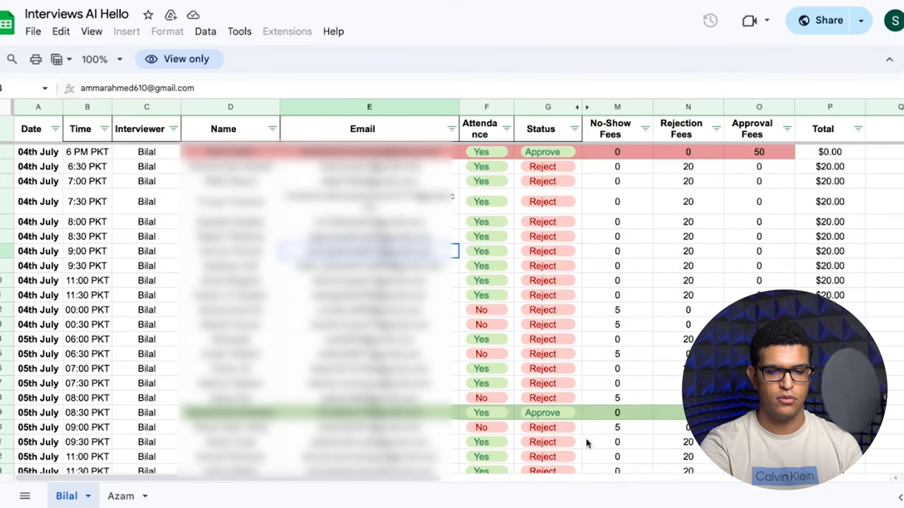
{"action": "scroll", "scroll_direction": "down", "scroll_amount": 3}
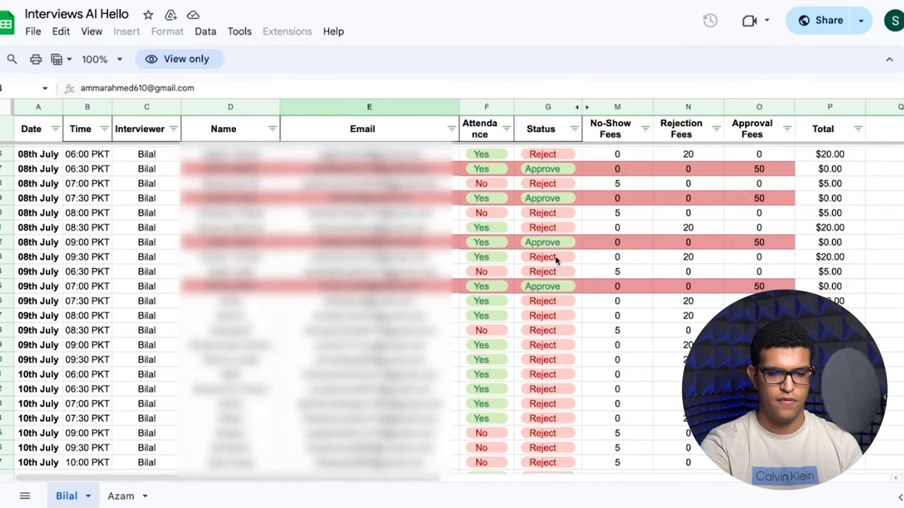
{"action": "scroll", "scroll_direction": "down", "scroll_amount": 3}
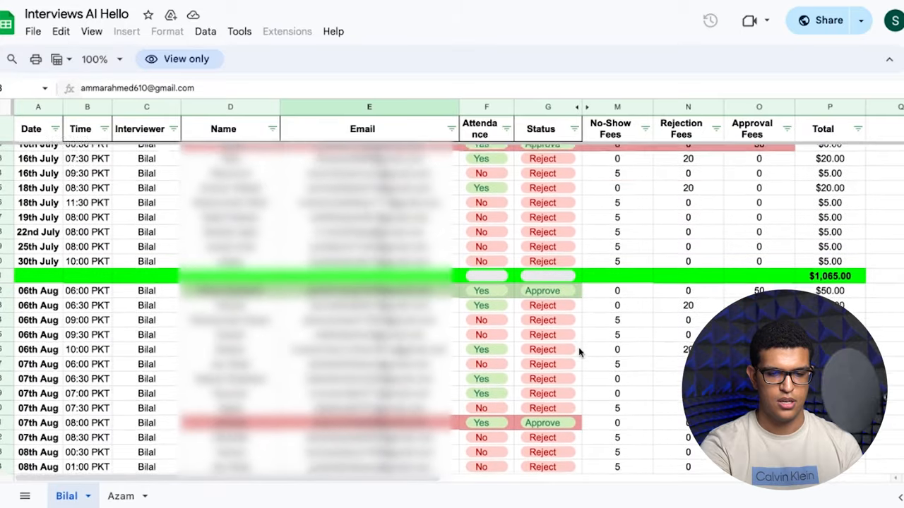
{"action": "scroll", "scroll_direction": "down", "scroll_amount": 3}
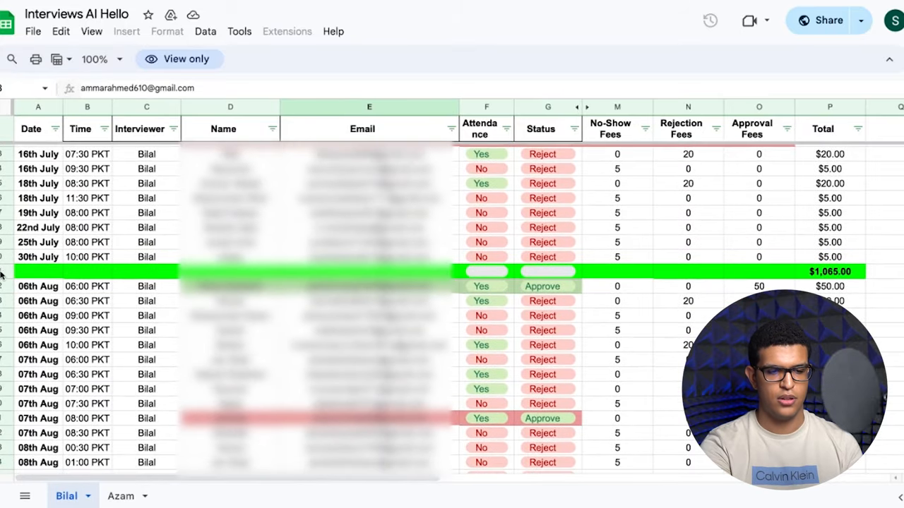